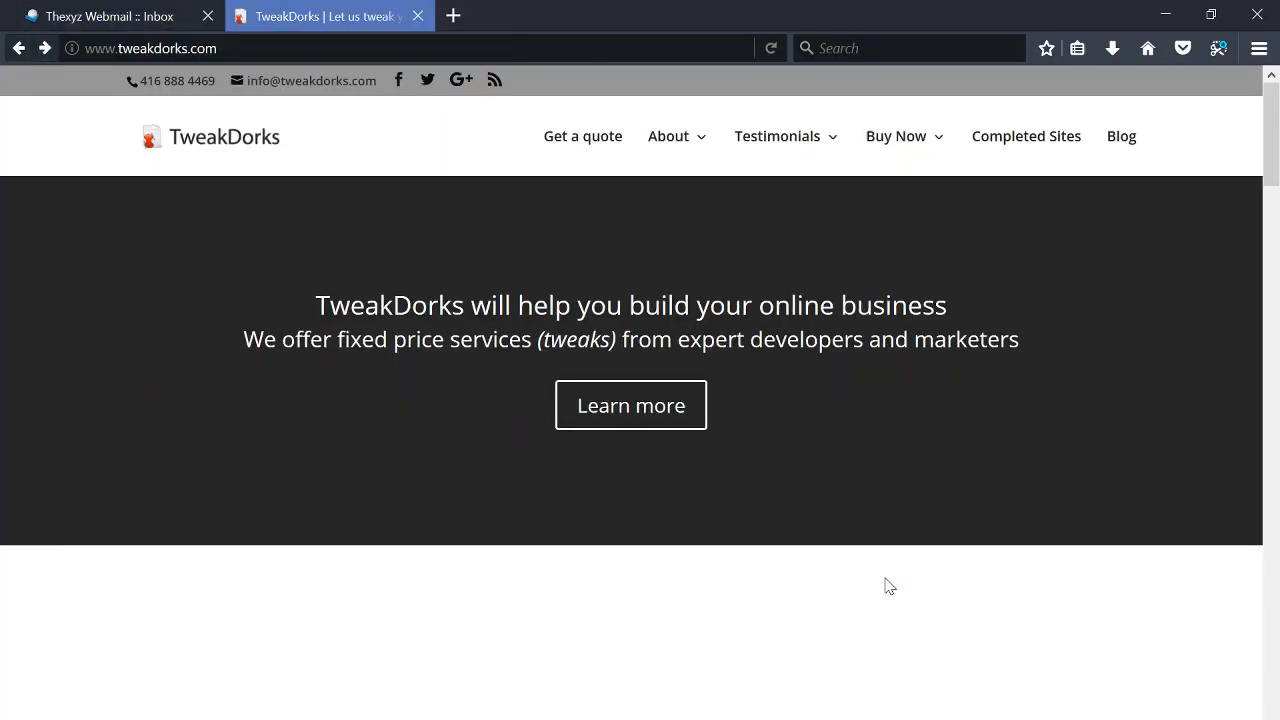
# Step: Try the TweakDorks info@ mailto link, dismiss the launch prompt and return to the webmail inbox
pyautogui.click(100, 16)
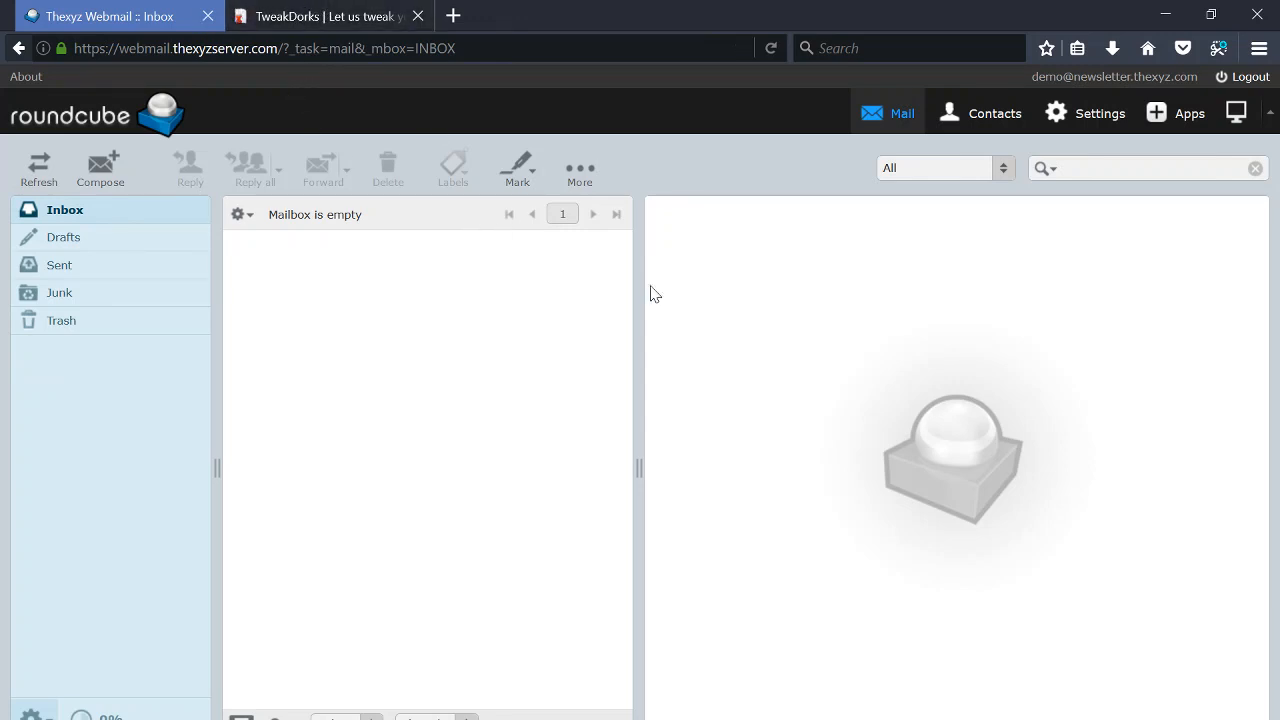
pyautogui.moveTo(258, 246)
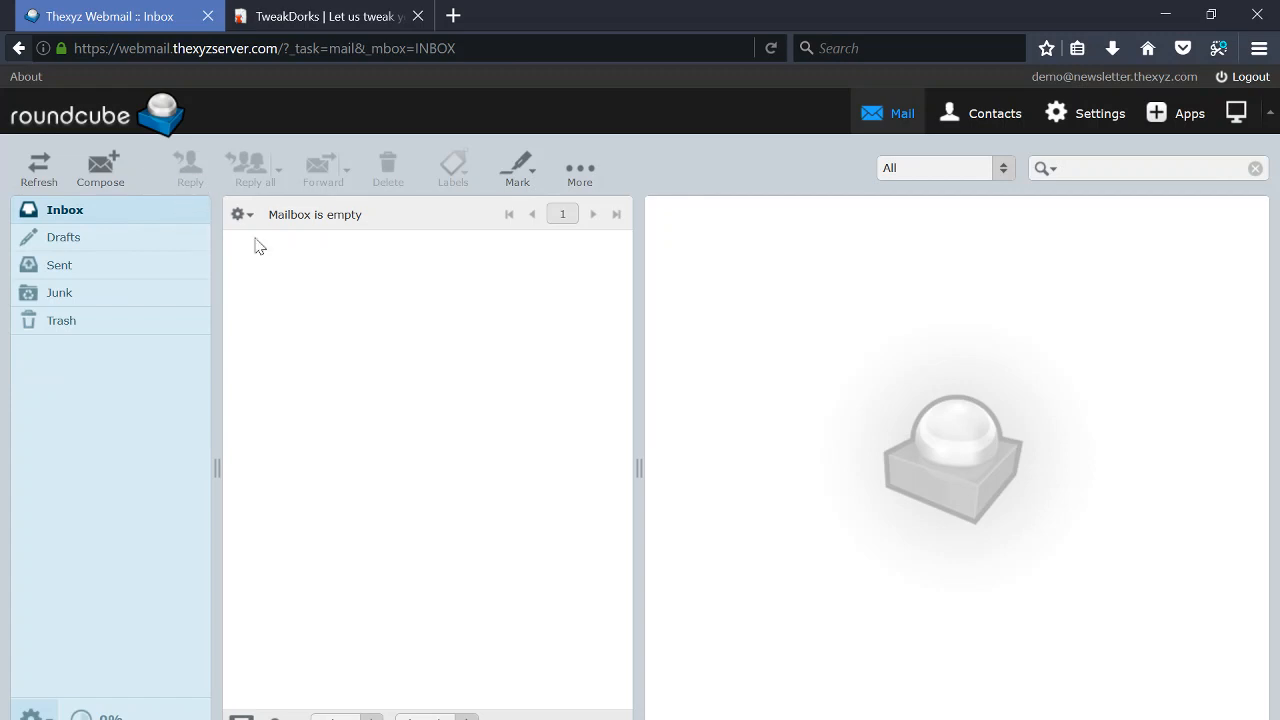
pyautogui.click(322, 16)
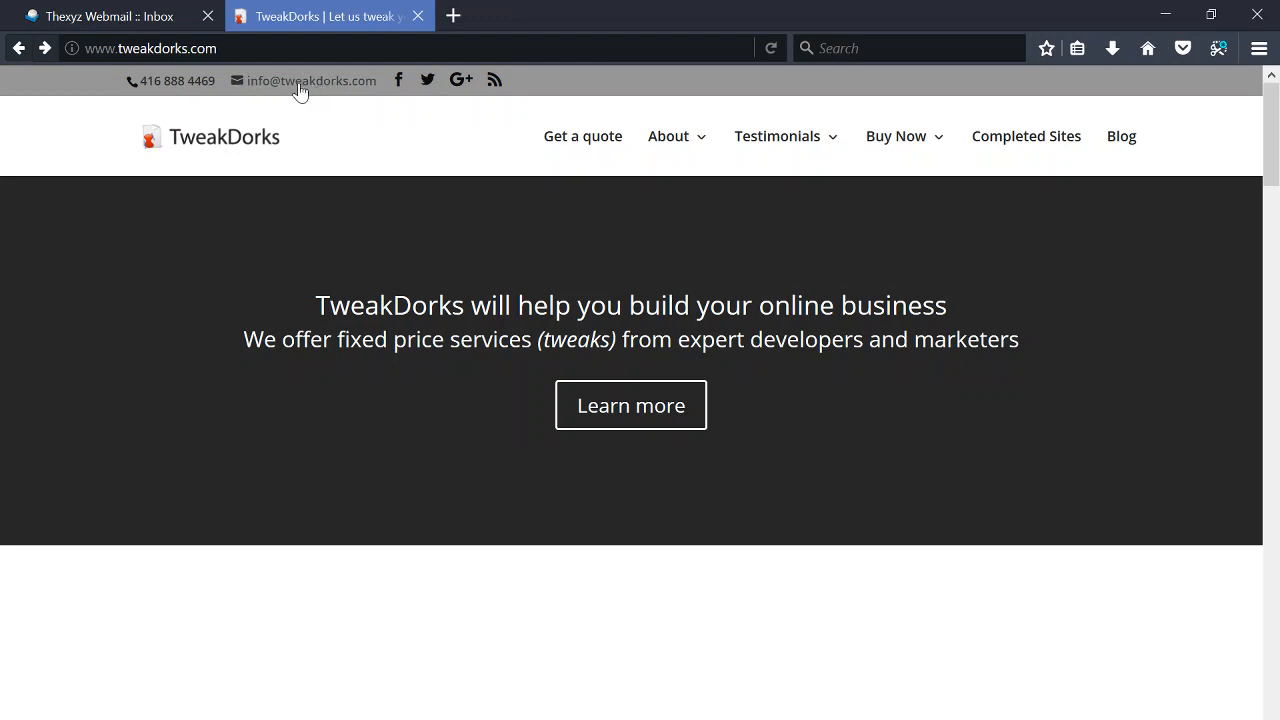
pyautogui.click(312, 80)
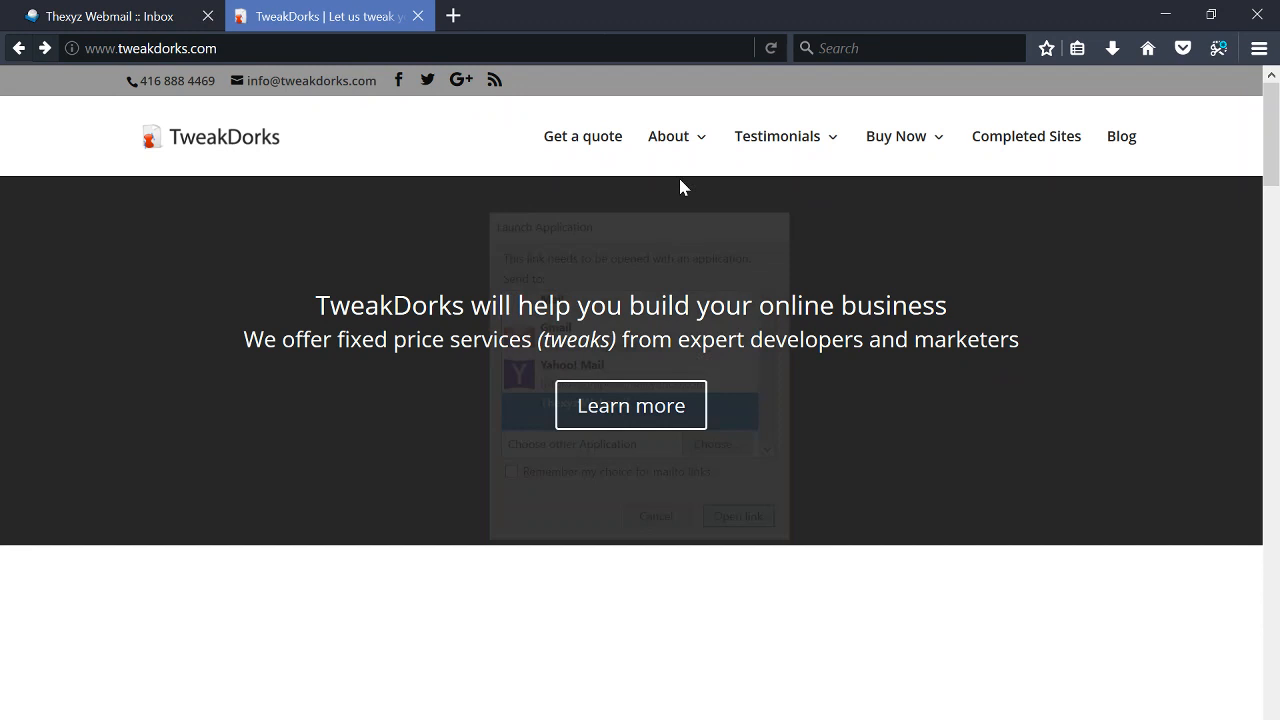
pyautogui.click(100, 16)
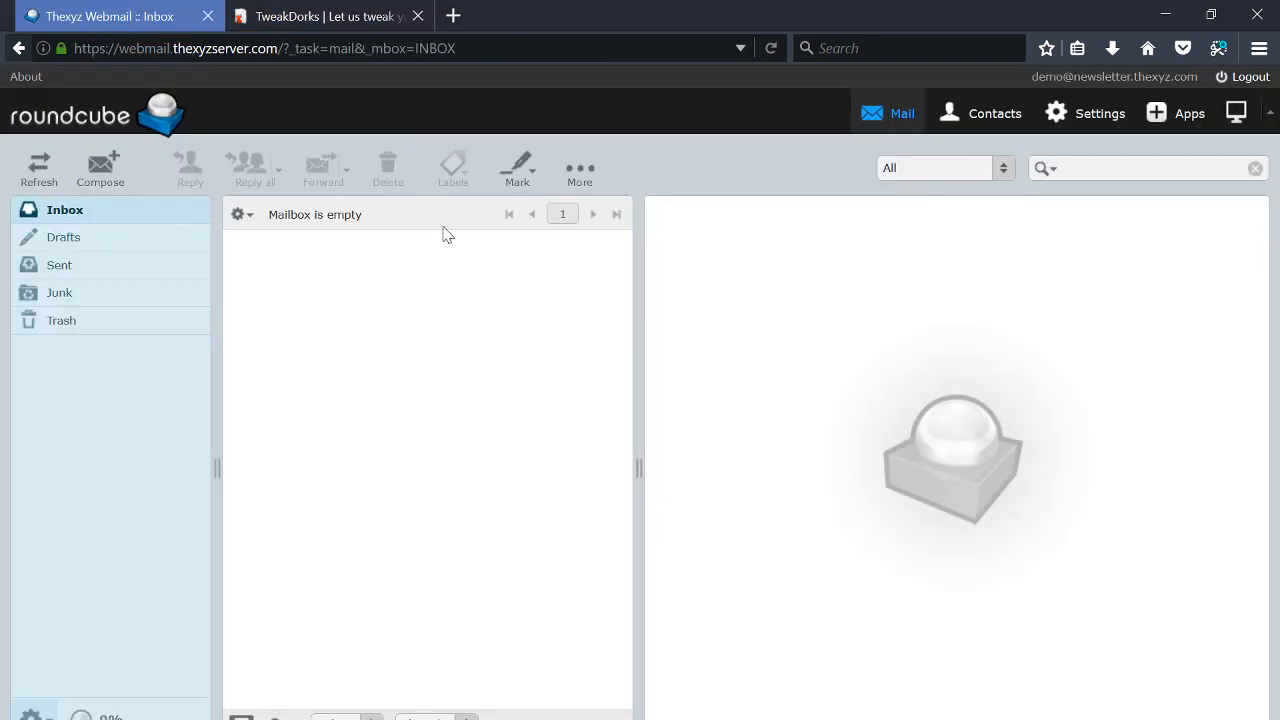
pyautogui.moveTo(996, 112)
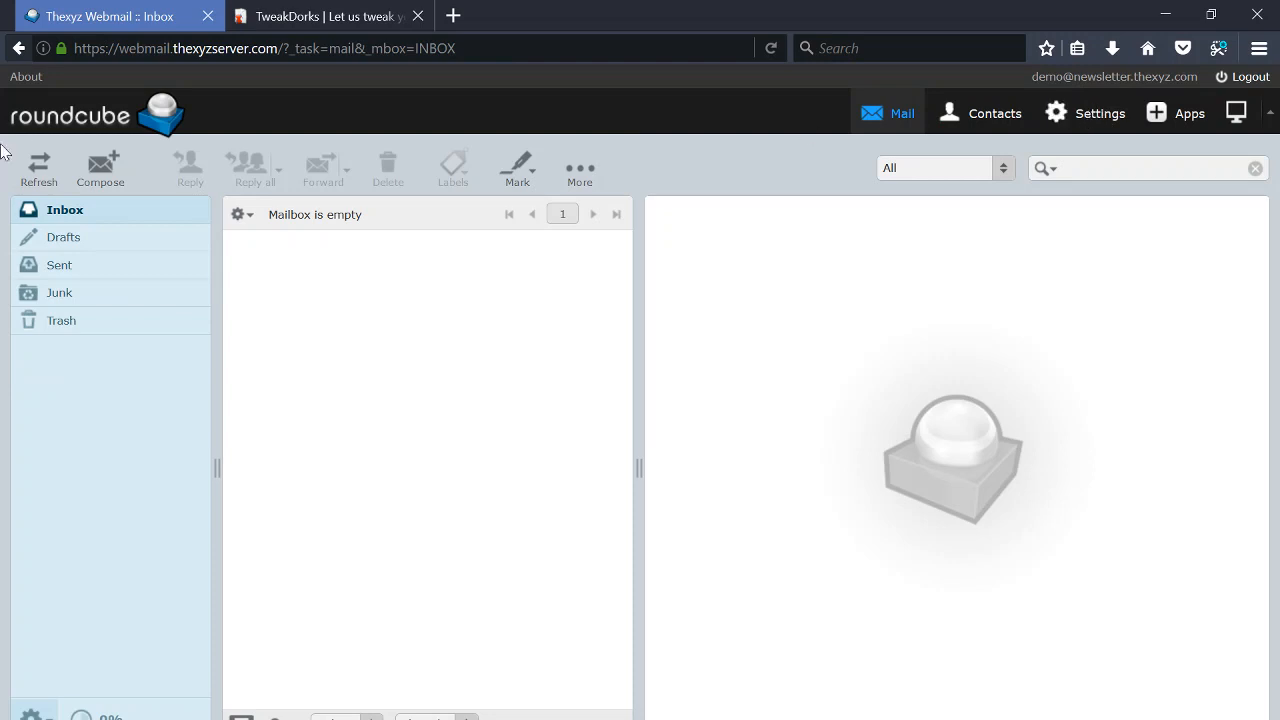
# Step: In User Interface preferences, enable 'Handle popups as standard windows' and save
pyautogui.click(1100, 112)
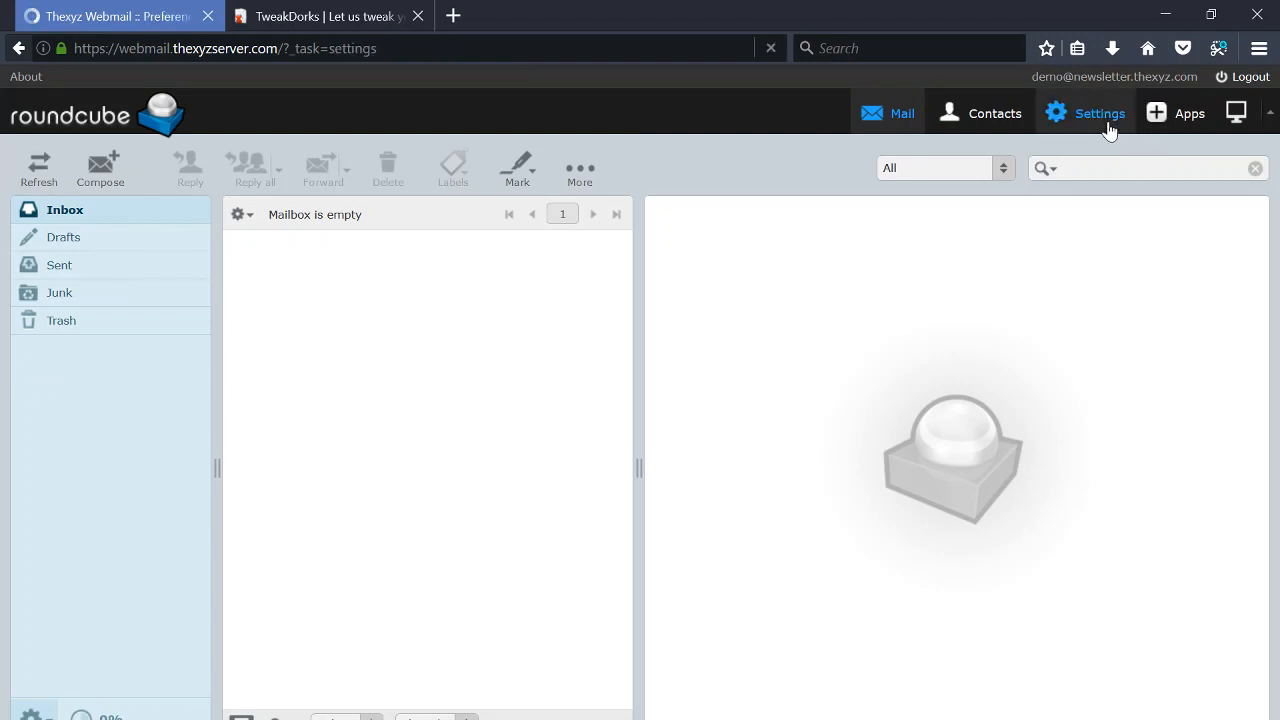
pyautogui.click(1100, 112)
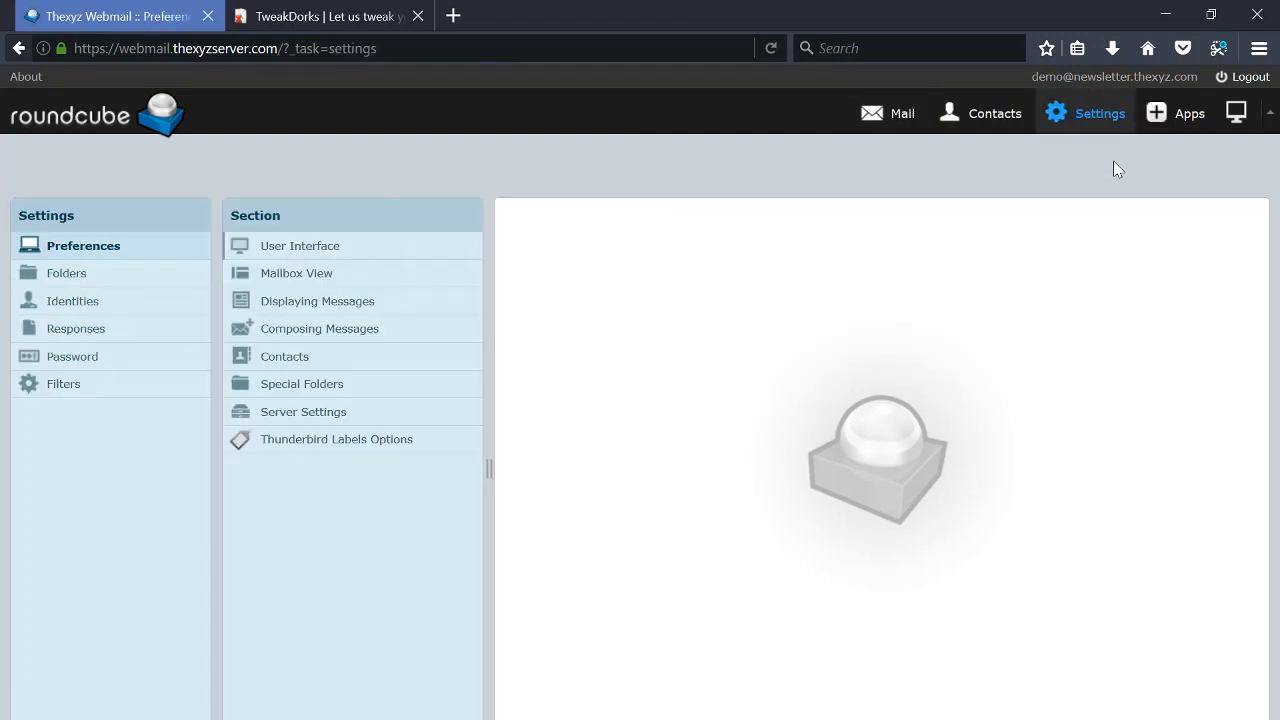
pyautogui.moveTo(202, 252)
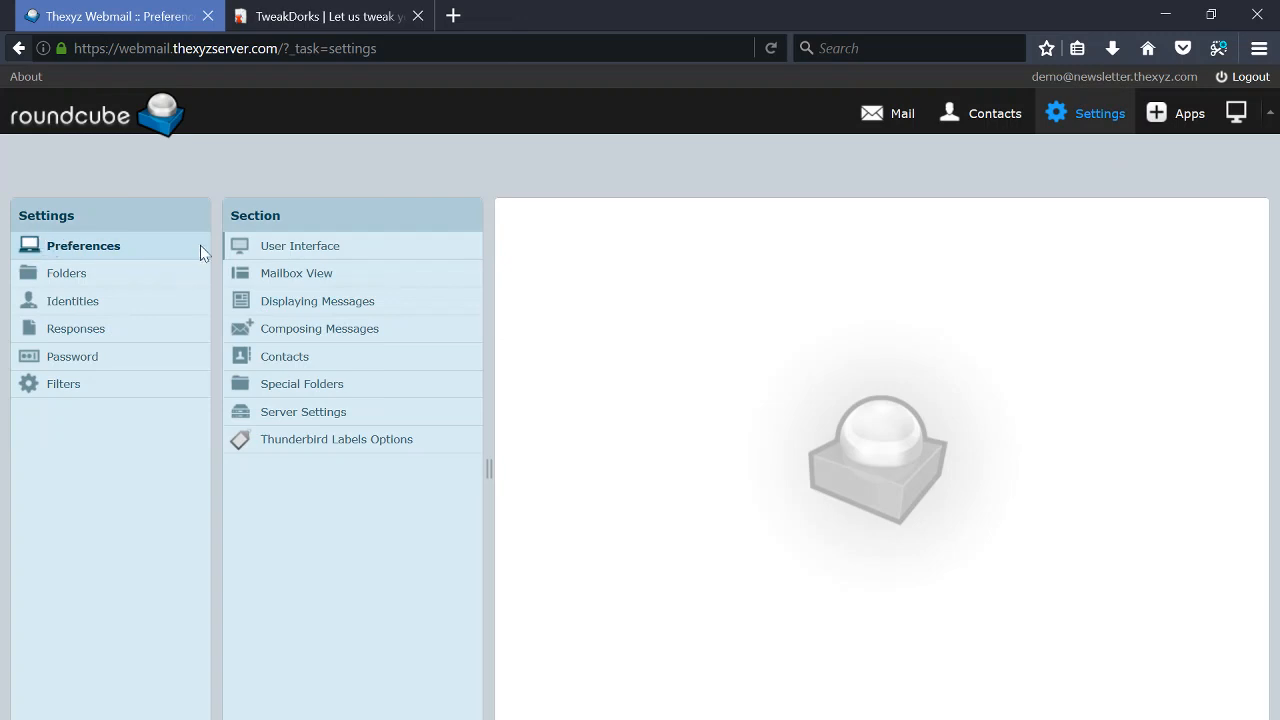
pyautogui.click(300, 244)
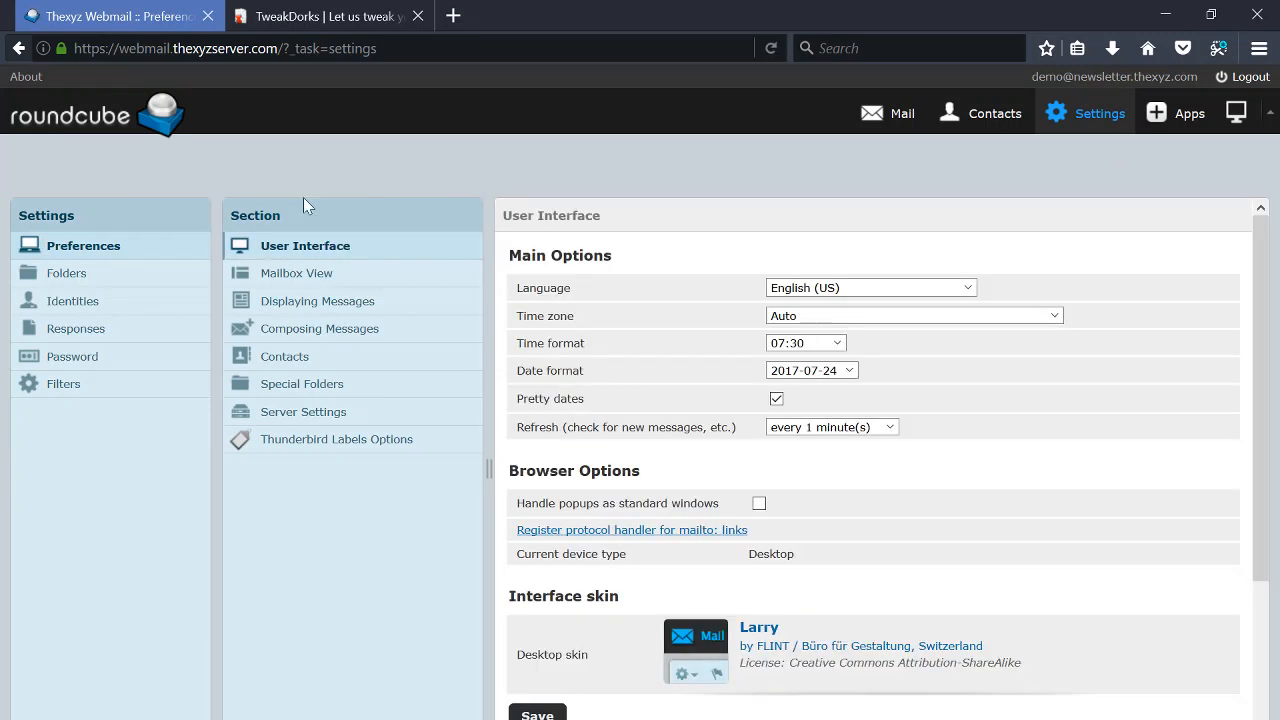
pyautogui.moveTo(650, 524)
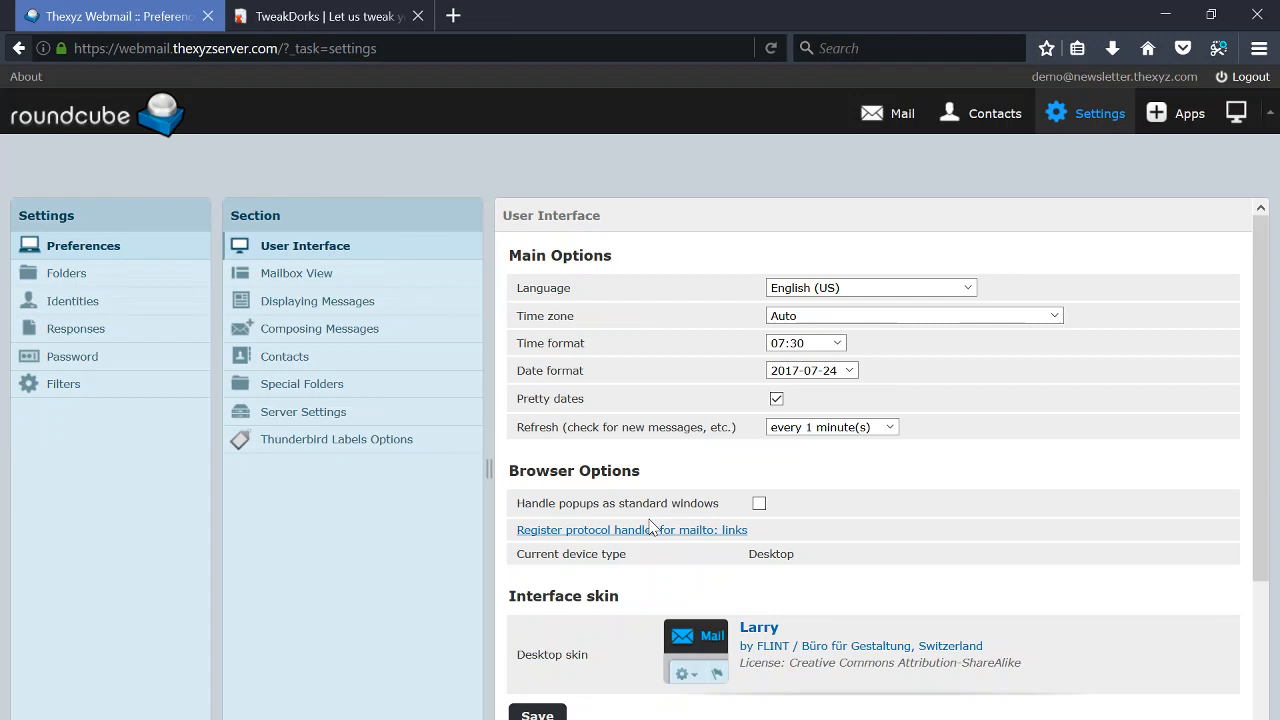
pyautogui.moveTo(632, 528)
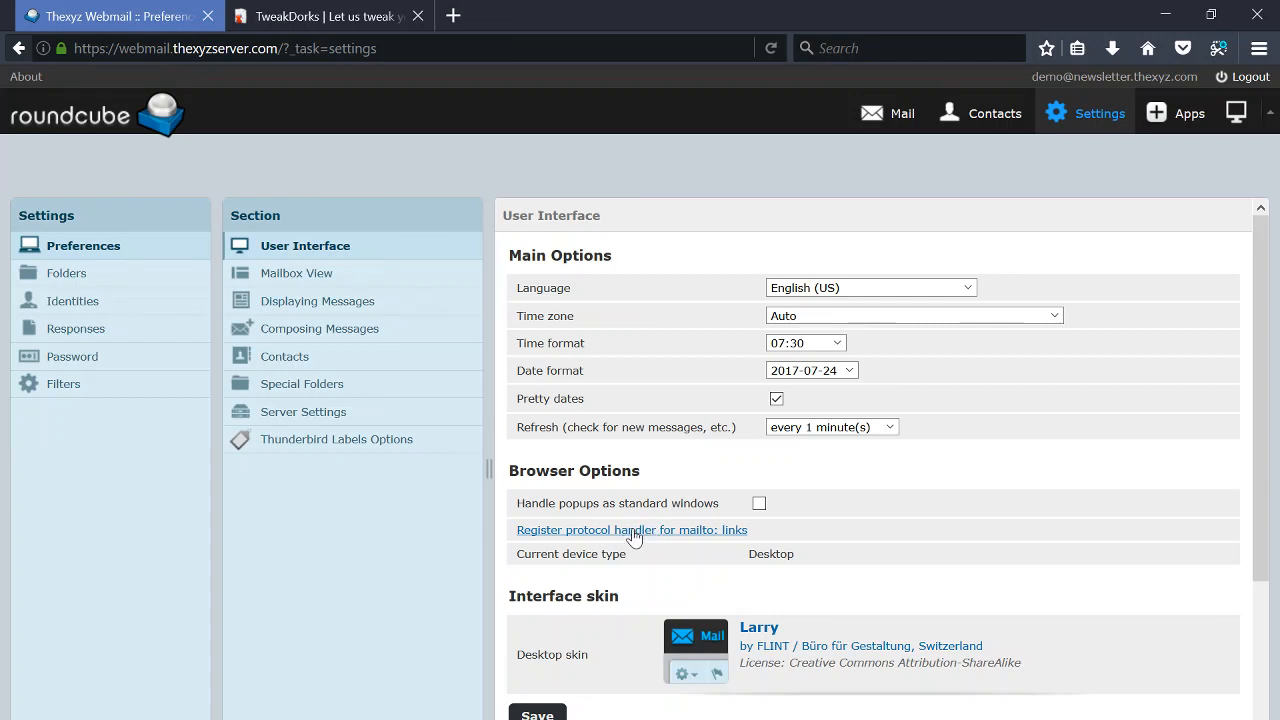
pyautogui.moveTo(652, 514)
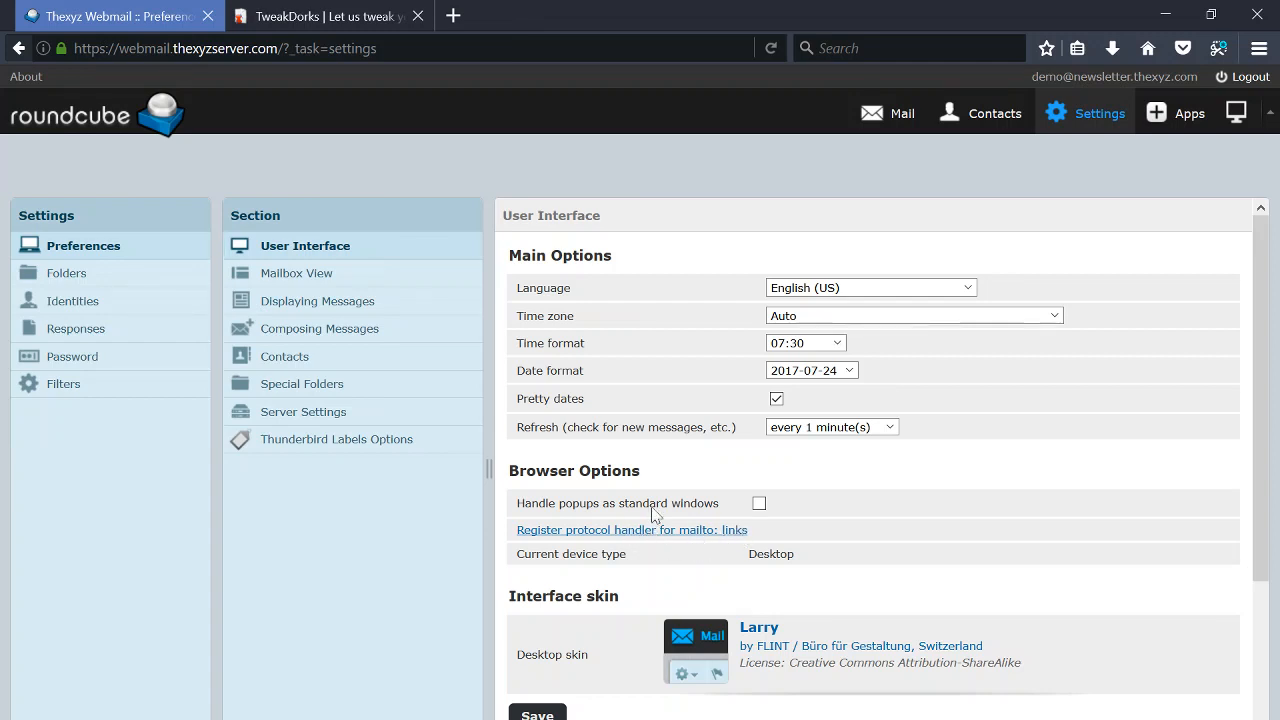
pyautogui.moveTo(764, 516)
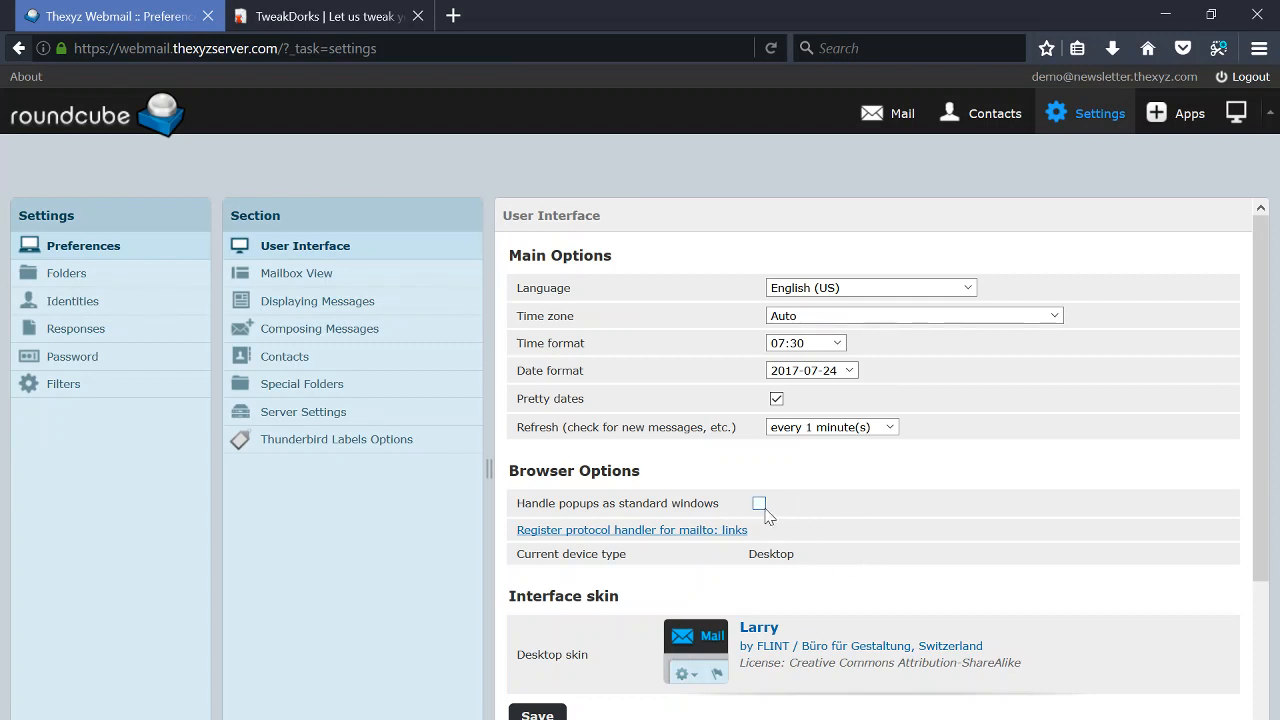
pyautogui.click(758, 504)
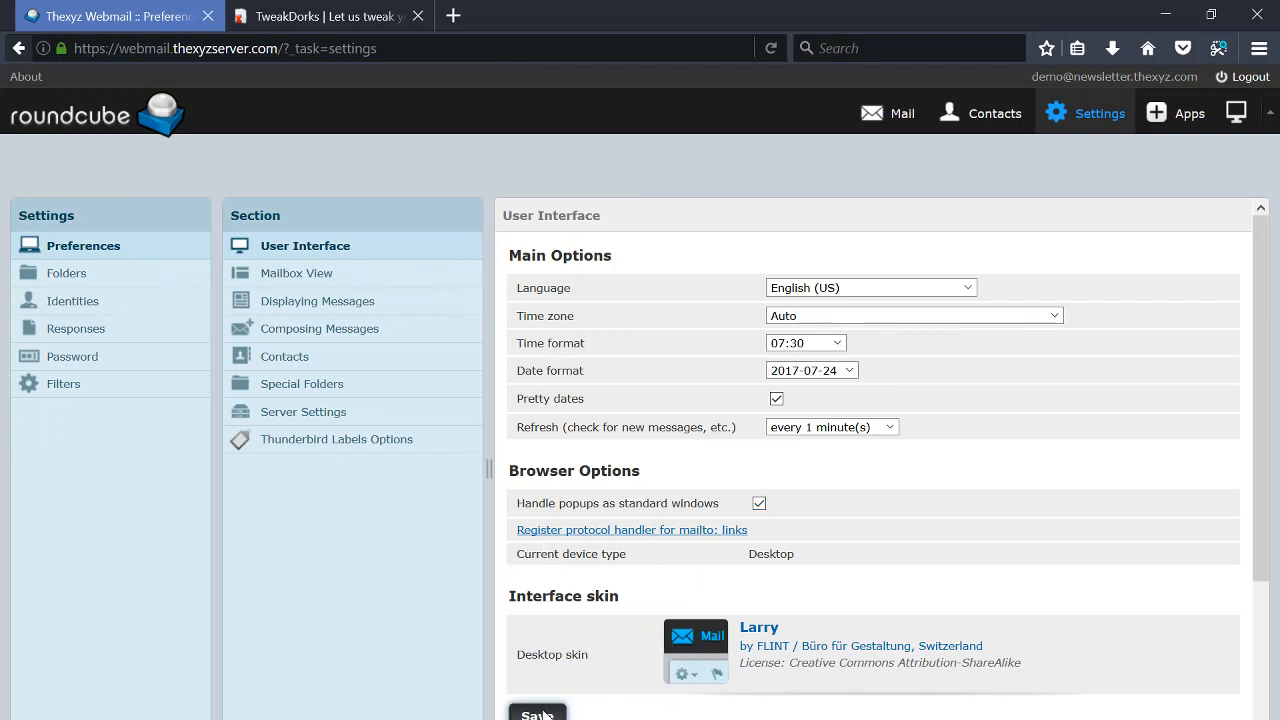
pyautogui.click(536, 712)
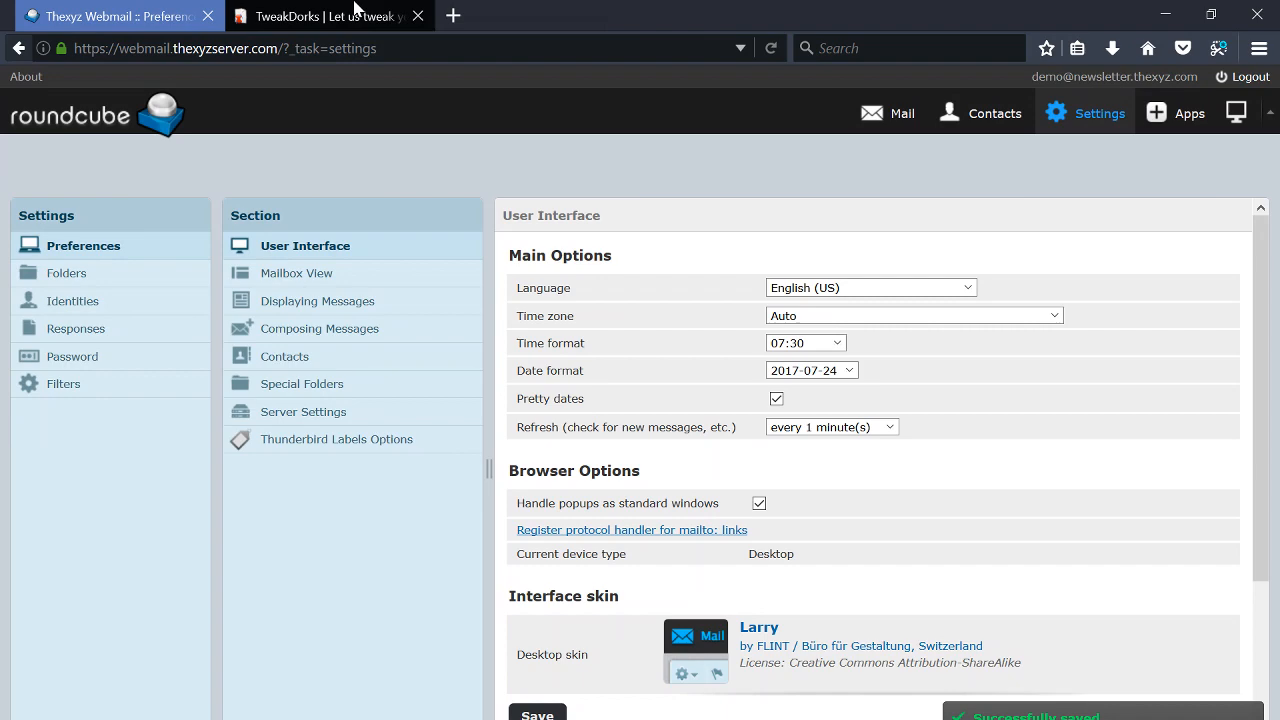
pyautogui.click(320, 16)
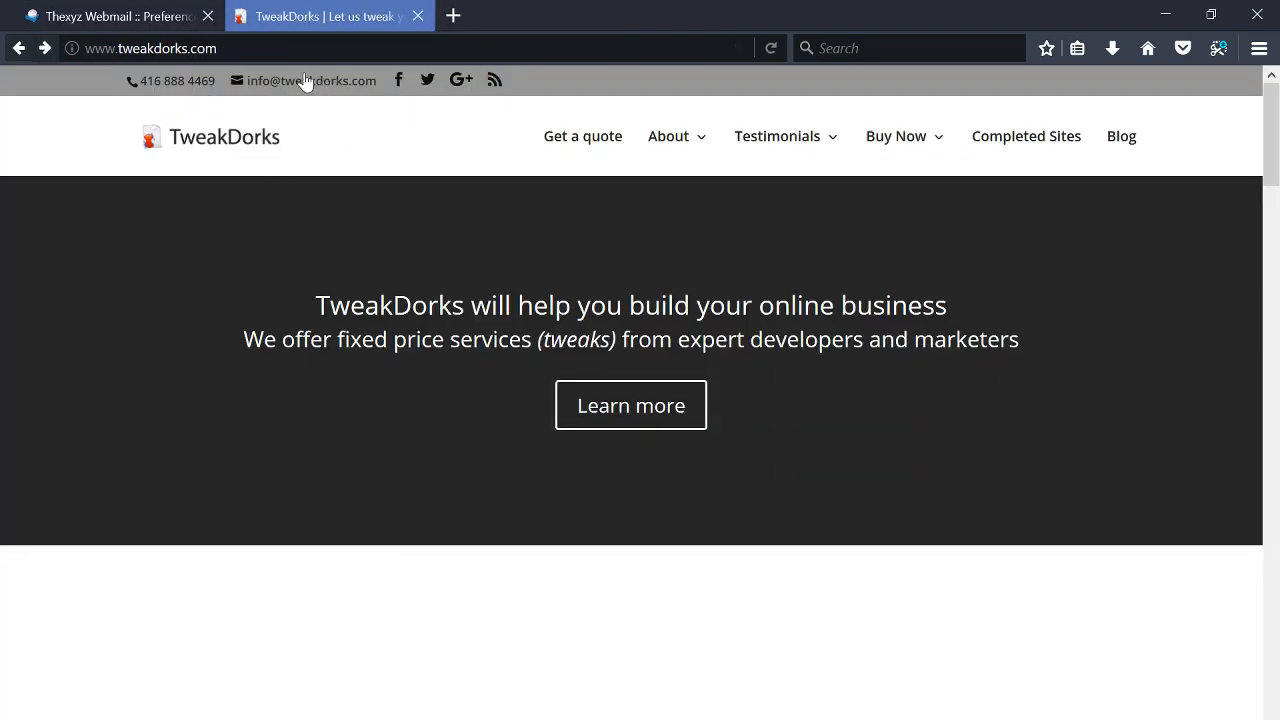
pyautogui.click(312, 80)
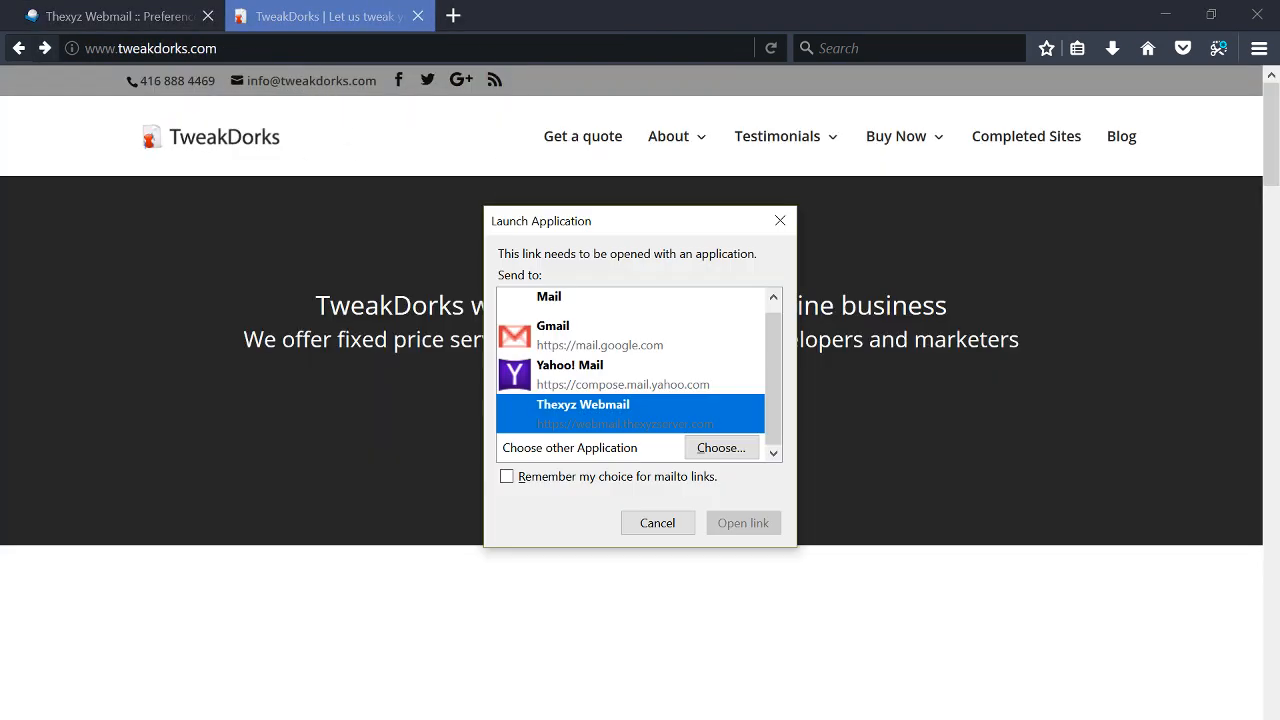
pyautogui.click(656, 522)
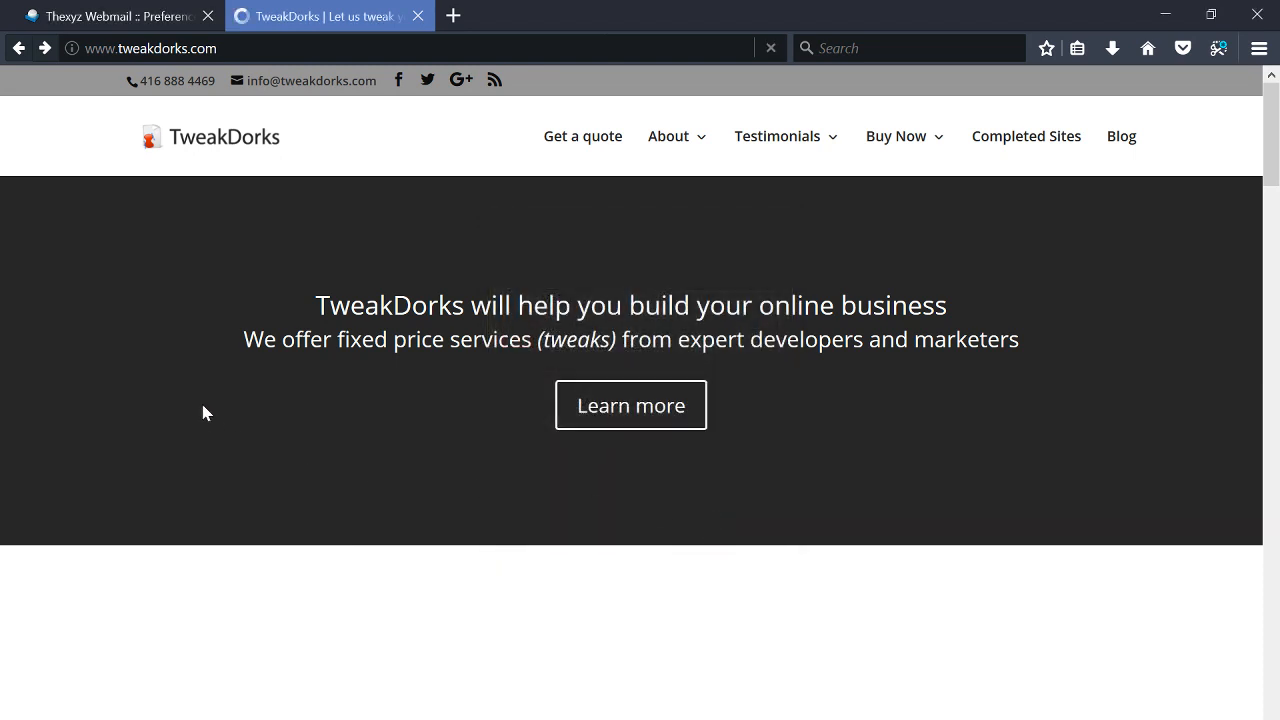
pyautogui.click(116, 16)
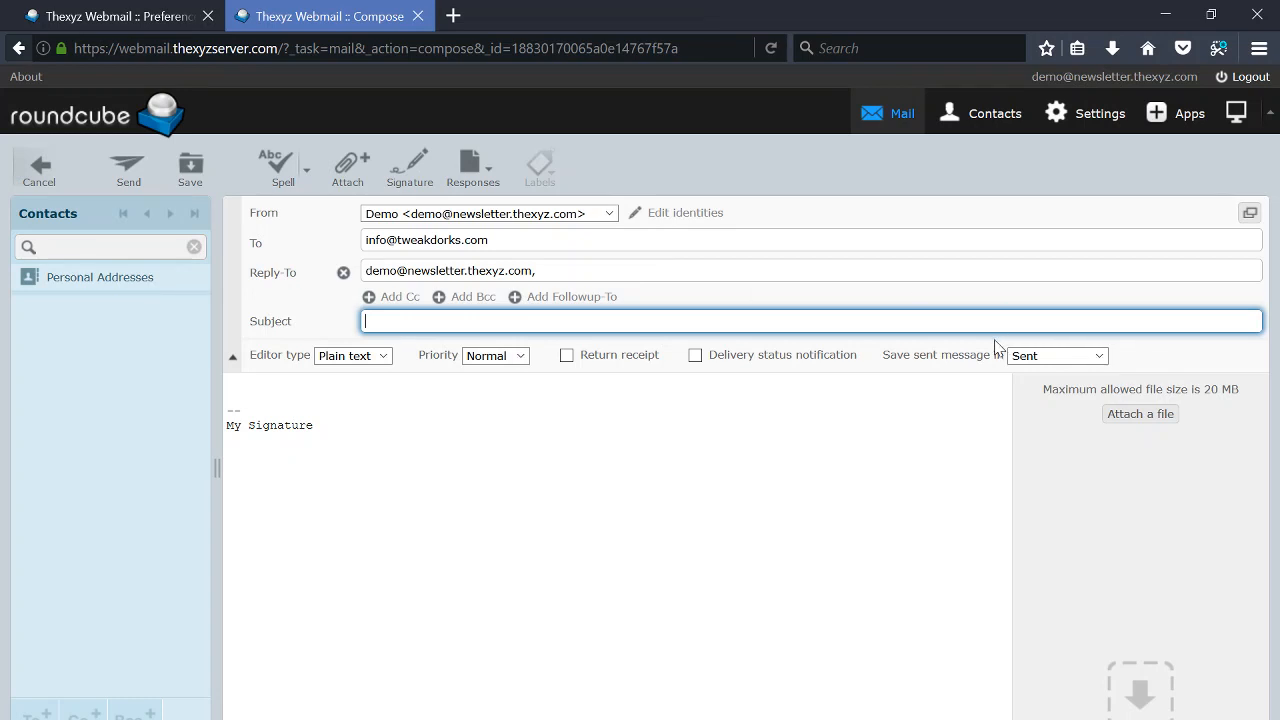
pyautogui.moveTo(970, 352)
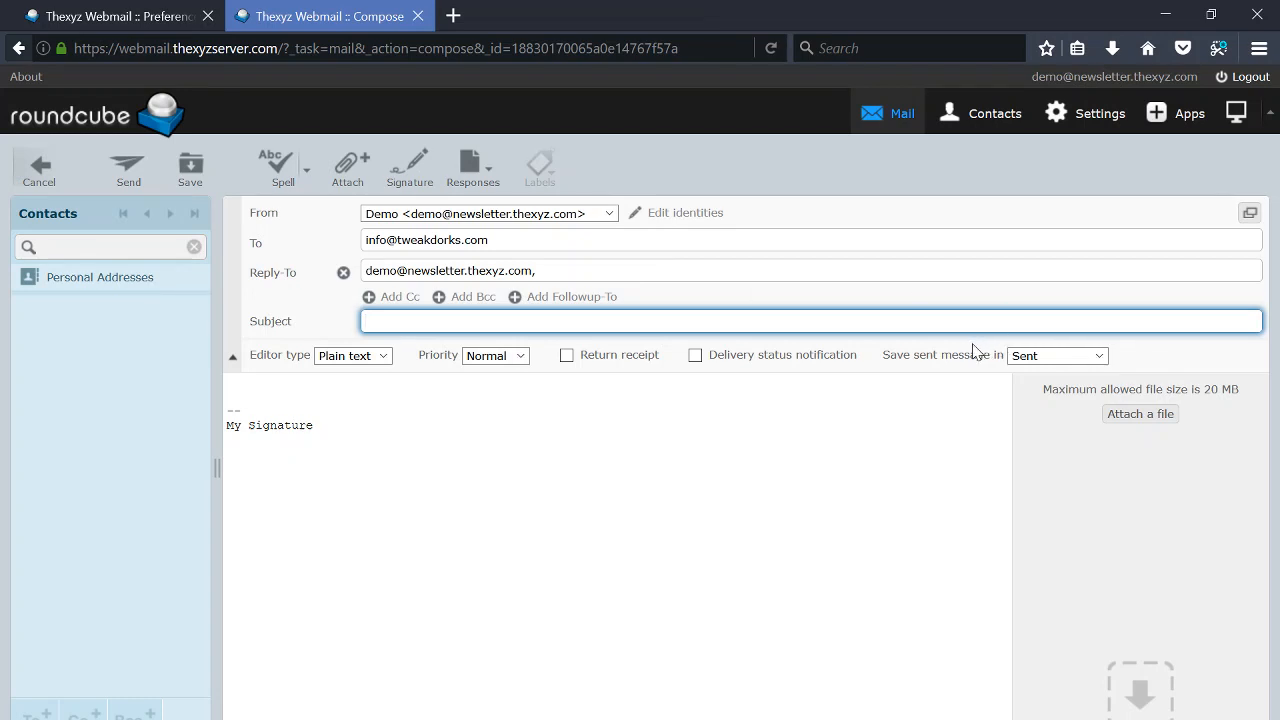